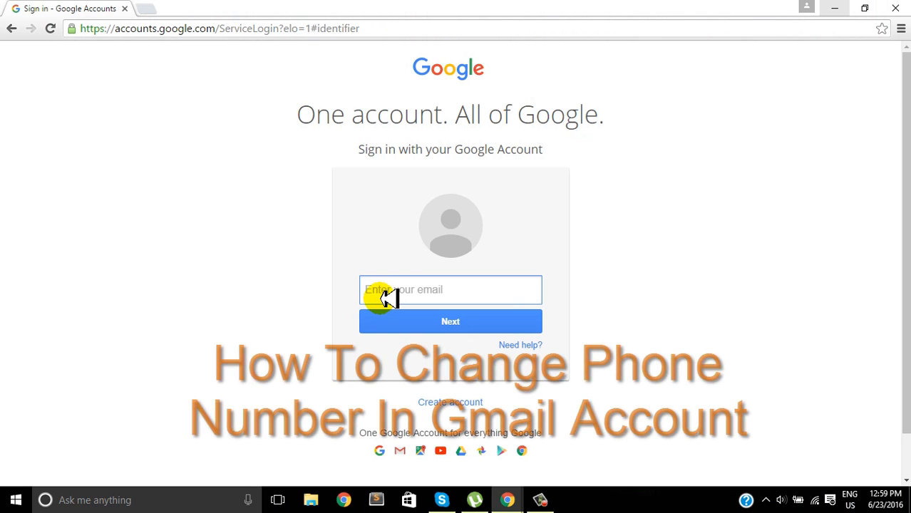
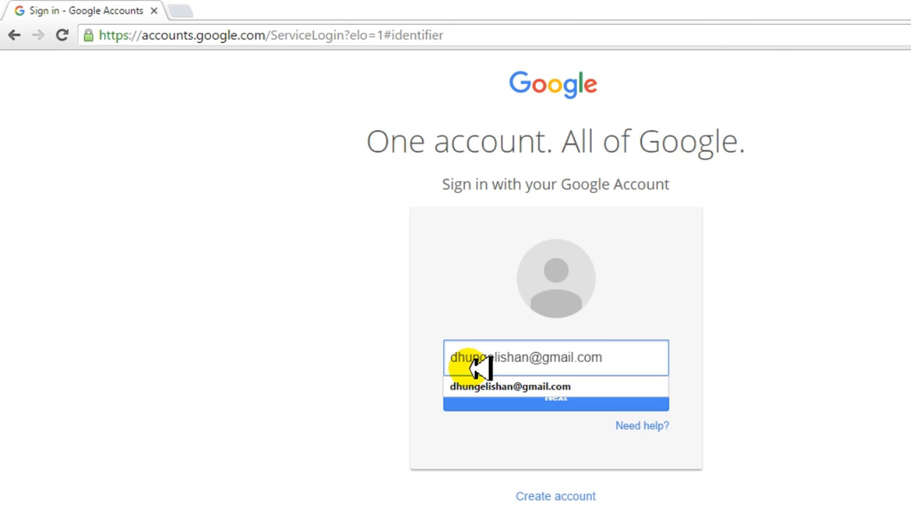
Enter the gmail.com account email, proceed, then submit the password to sign in.
click(555, 398)
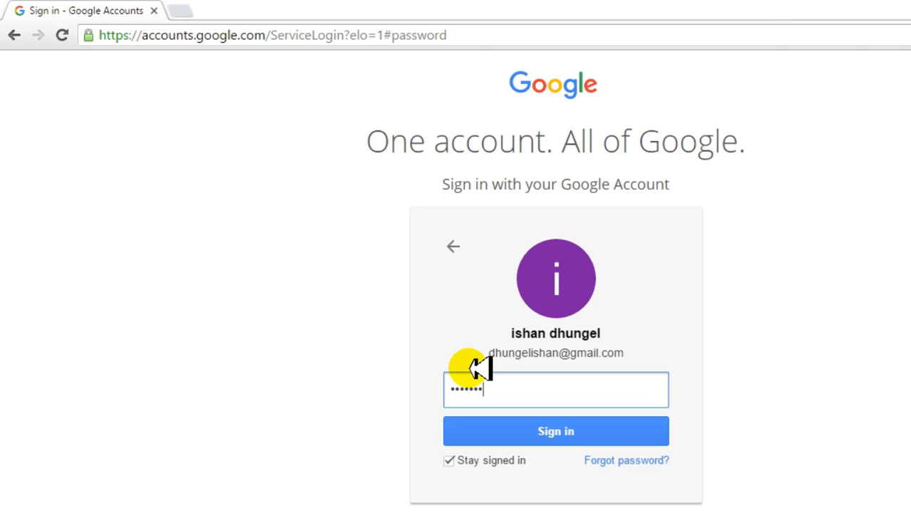
click(555, 430)
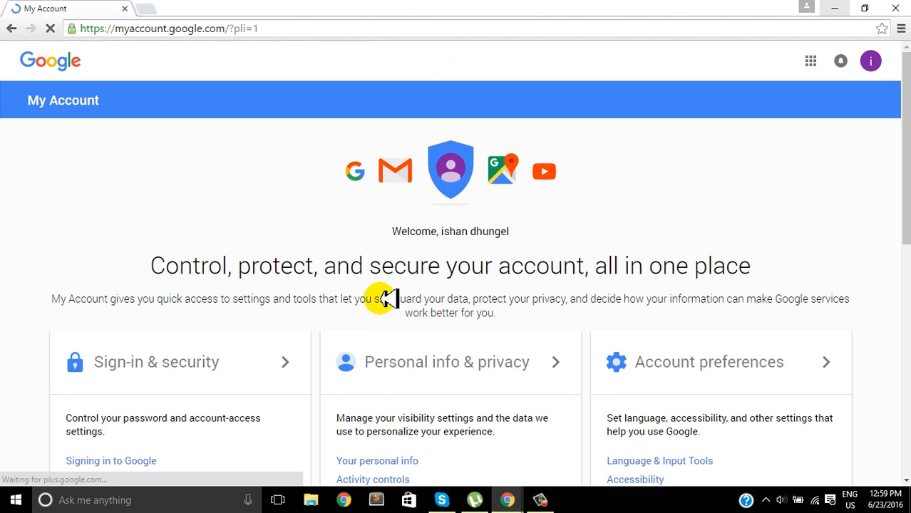
scroll(down, 3)
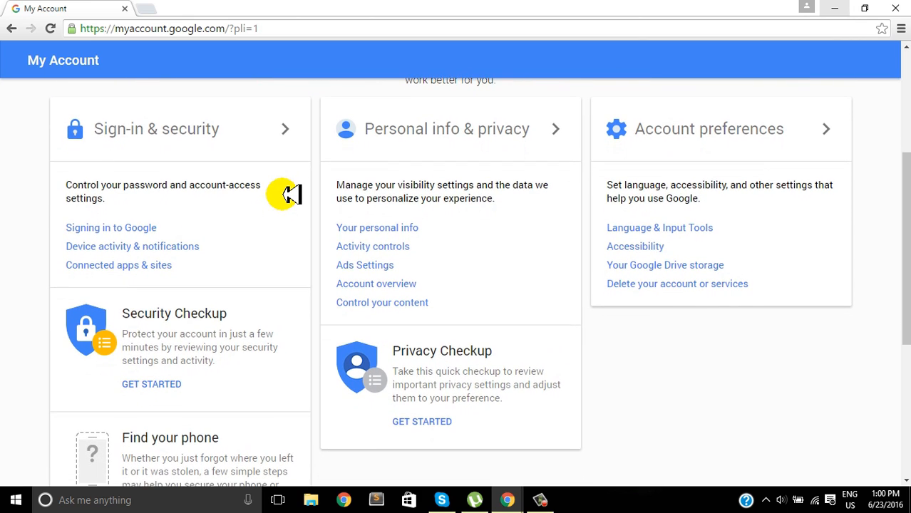
scroll(down, 3)
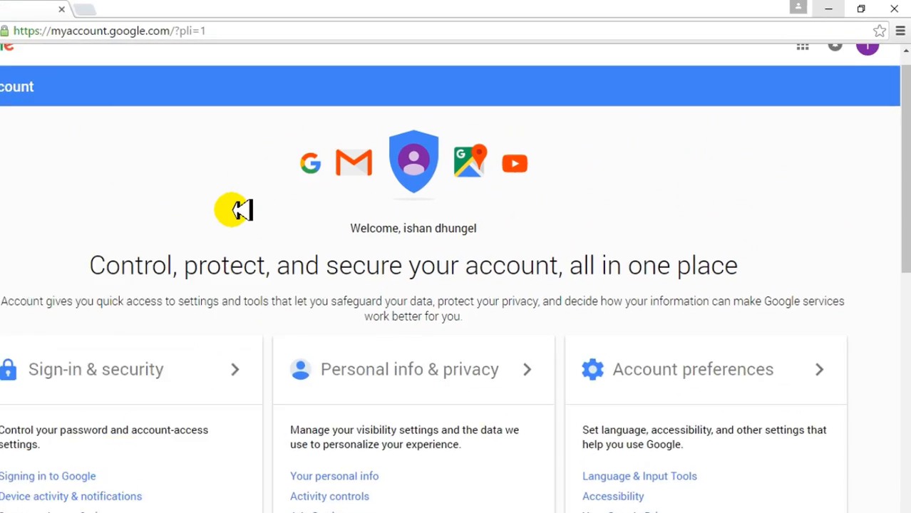
click(867, 45)
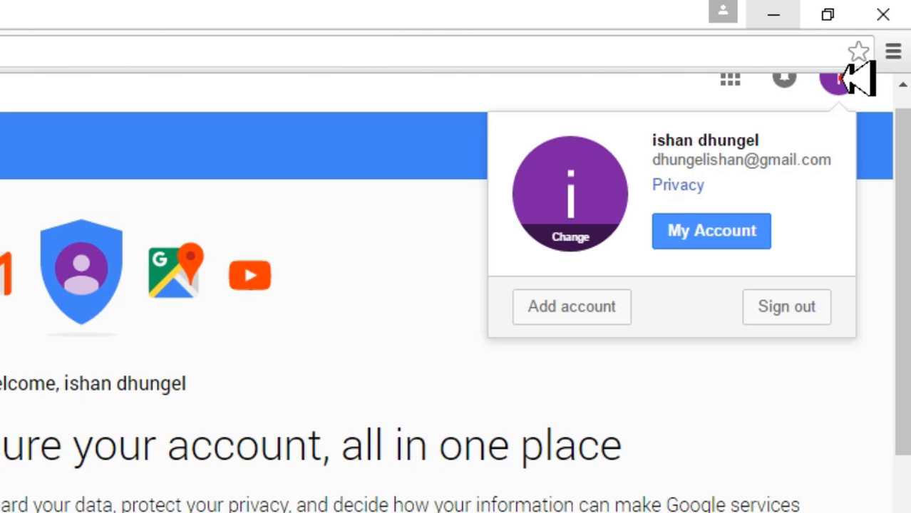
click(838, 79)
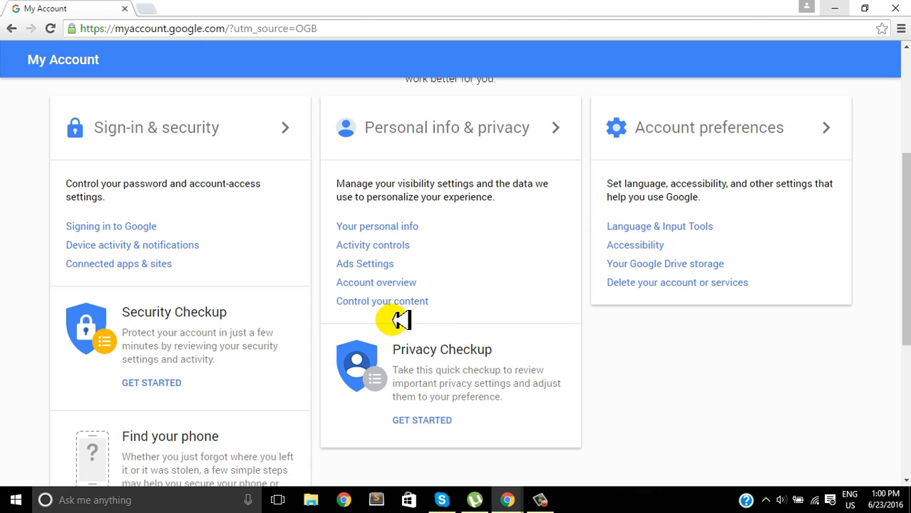
mouse_move(796, 341)
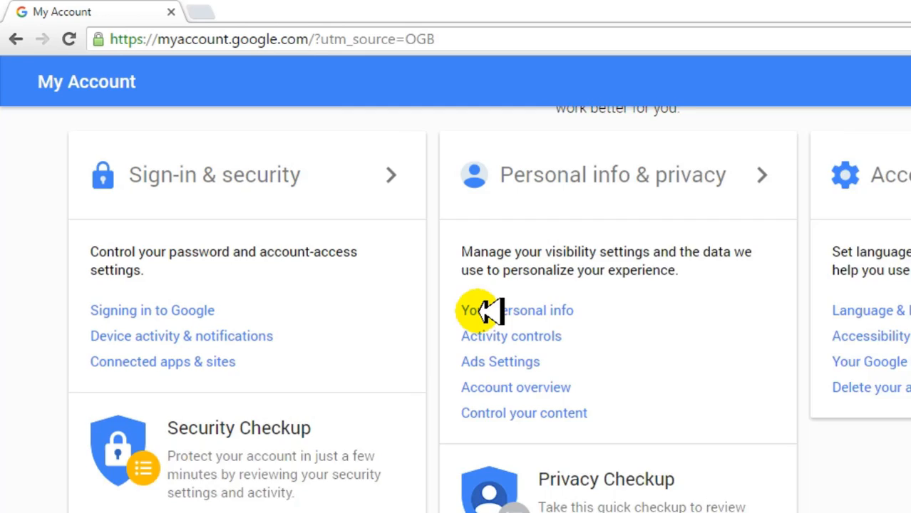
Open 'Your personal info' and scroll through the name, email, phone and birthday entries.
click(487, 310)
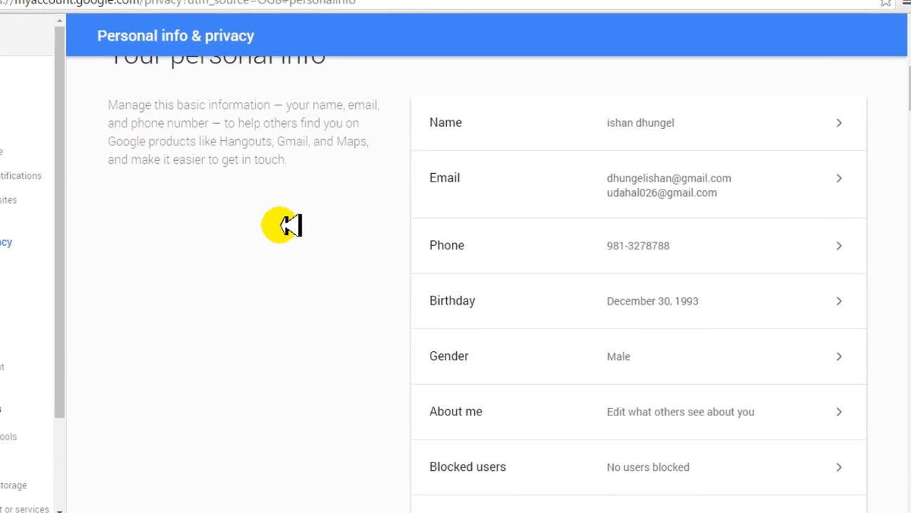
scroll(down, 3)
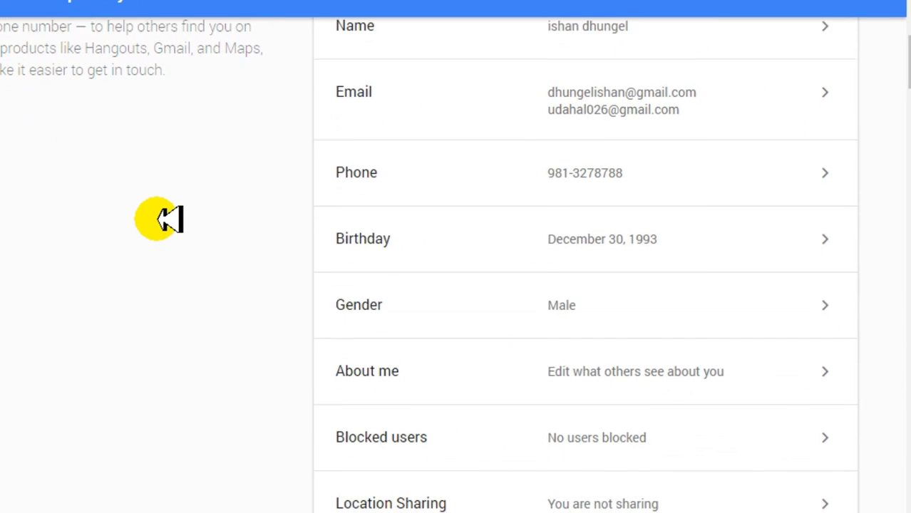
scroll(down, 3)
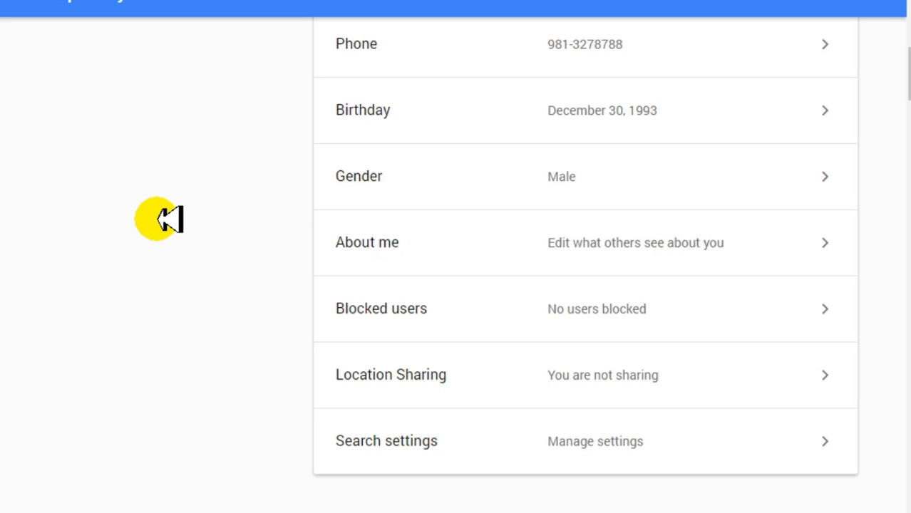
scroll(down, 3)
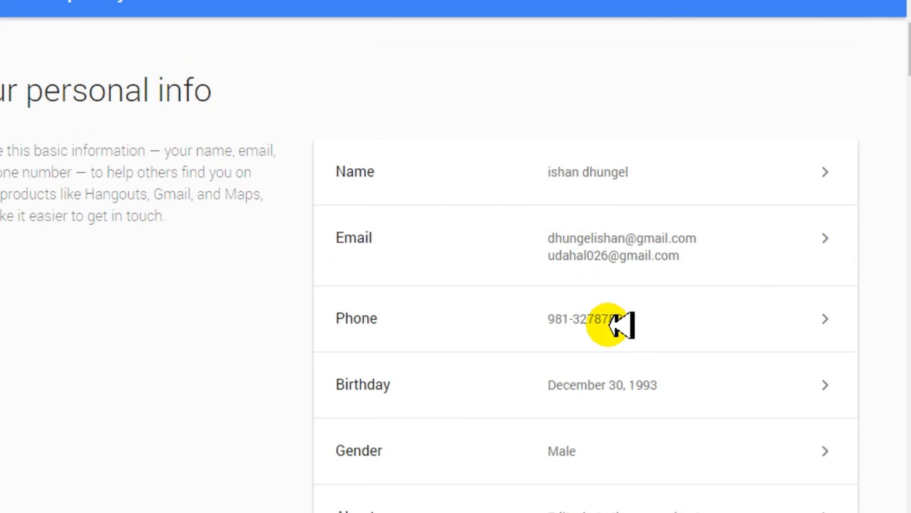
mouse_move(841, 310)
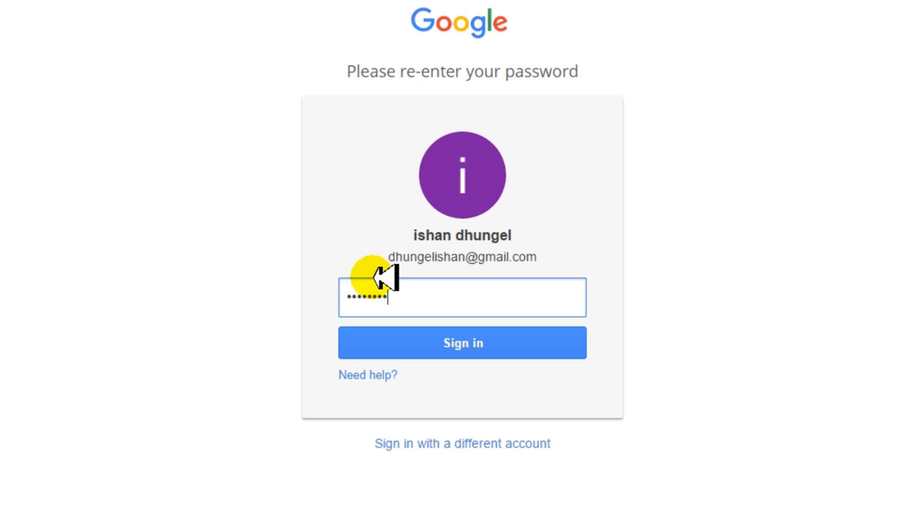
mouse_move(385, 337)
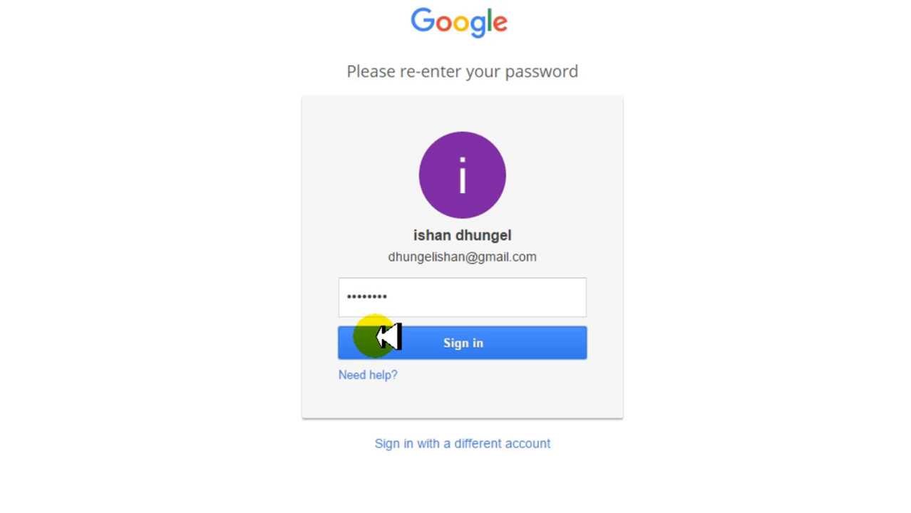
Re-enter the account password to open the recovery Phone settings page.
click(462, 343)
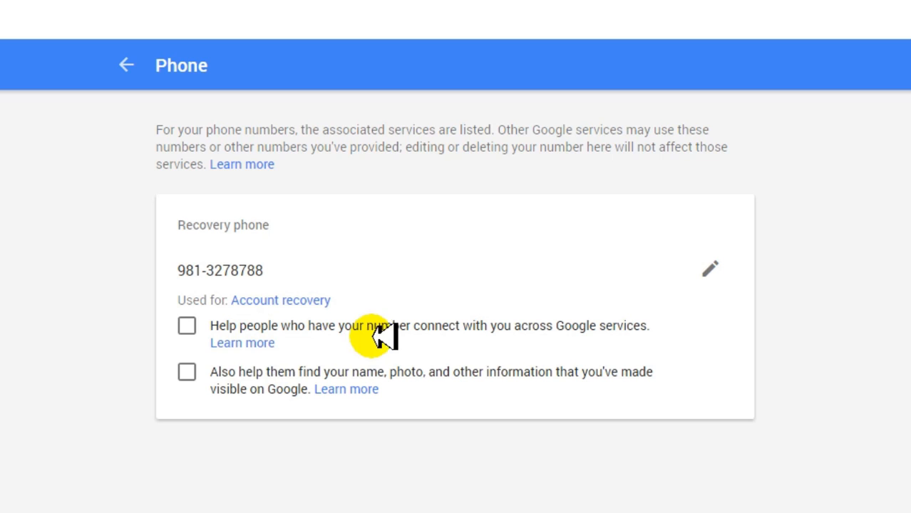
mouse_move(713, 269)
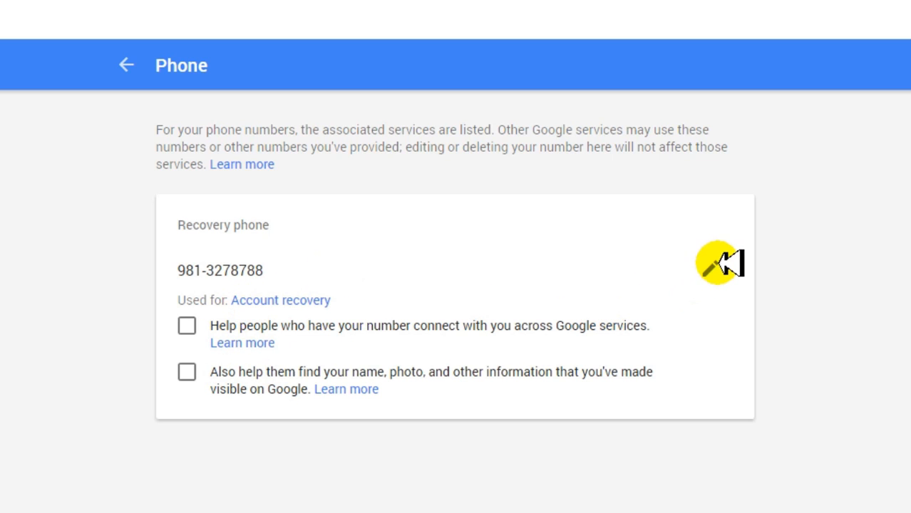
Edit the recovery phone, choose Update number, and submit the new number for verification.
click(718, 262)
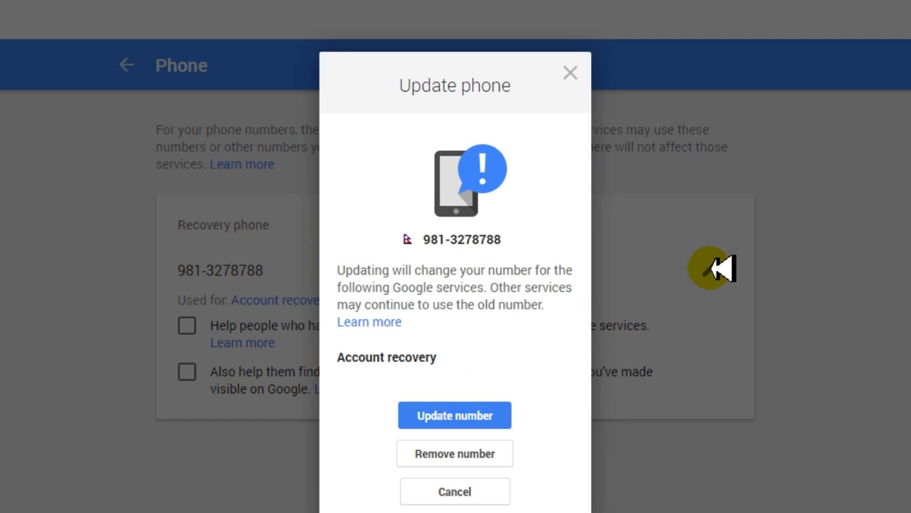
mouse_move(428, 445)
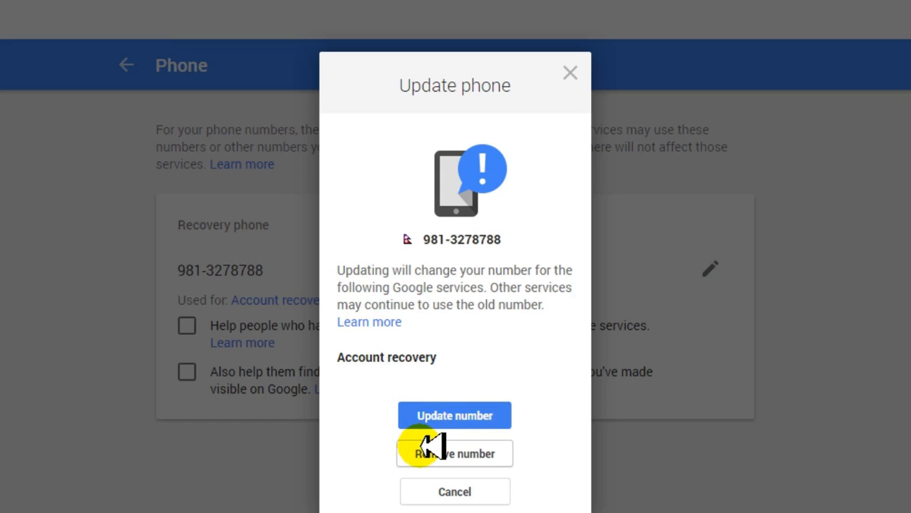
mouse_move(349, 410)
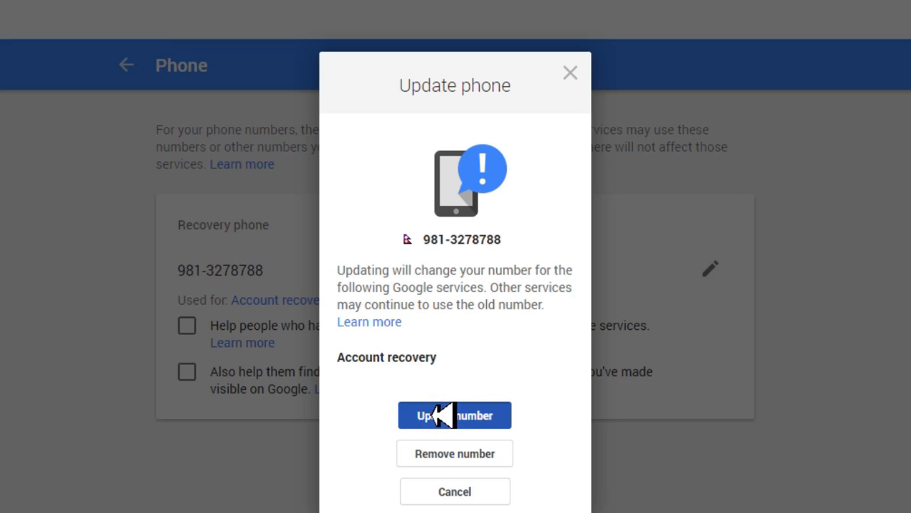
click(454, 416)
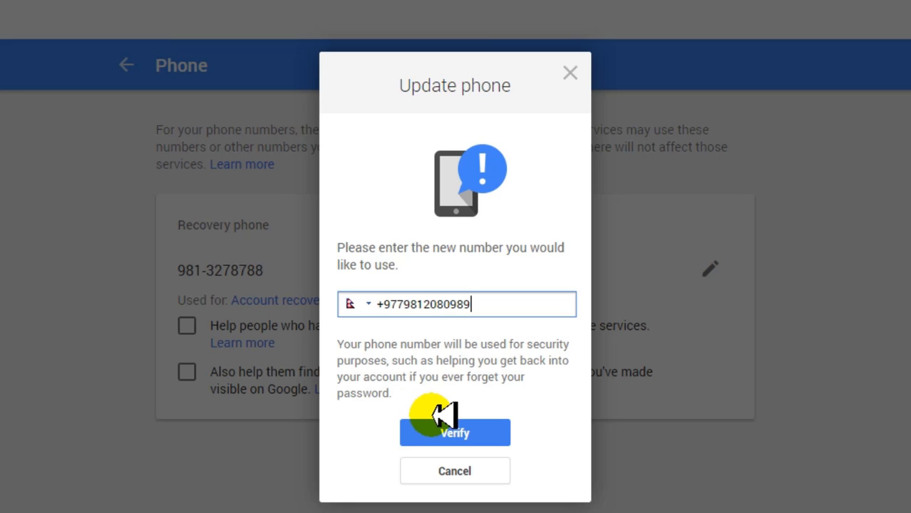
click(455, 431)
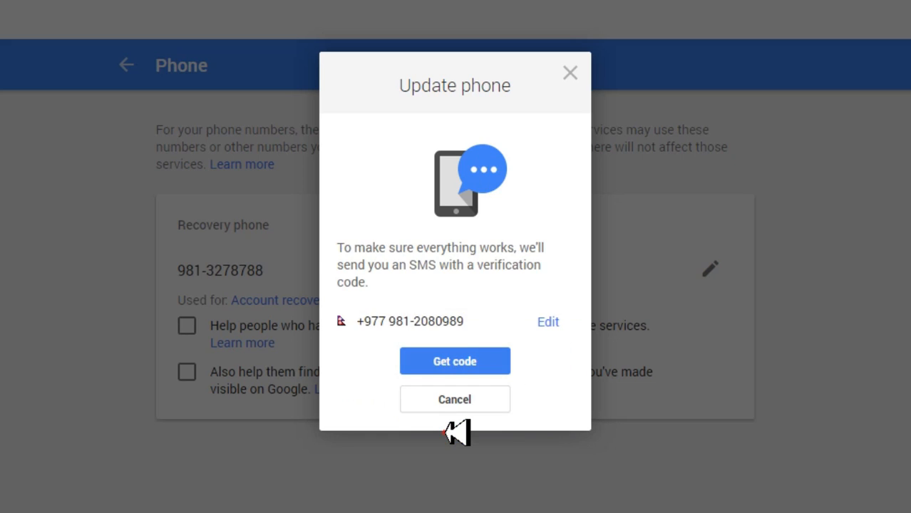
mouse_move(454, 361)
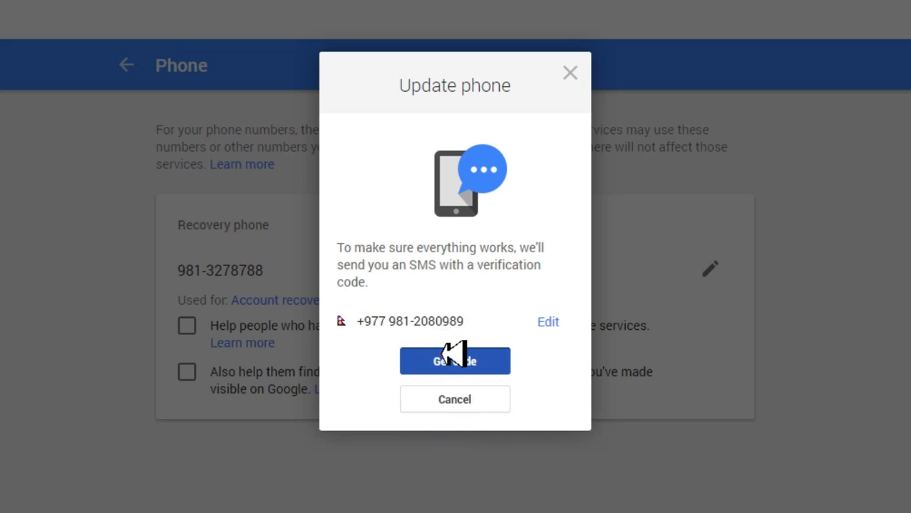
Request the SMS code for the new number, enter the received code, and verify it.
click(455, 360)
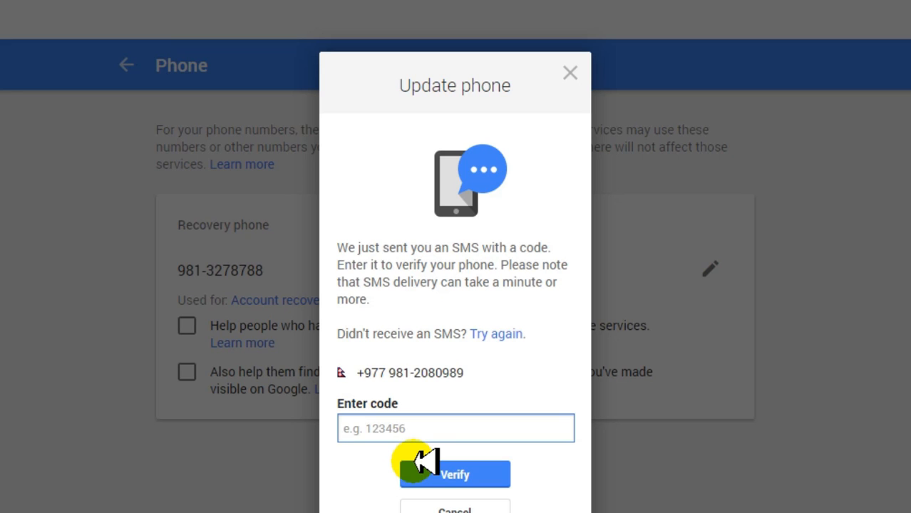
click(455, 428)
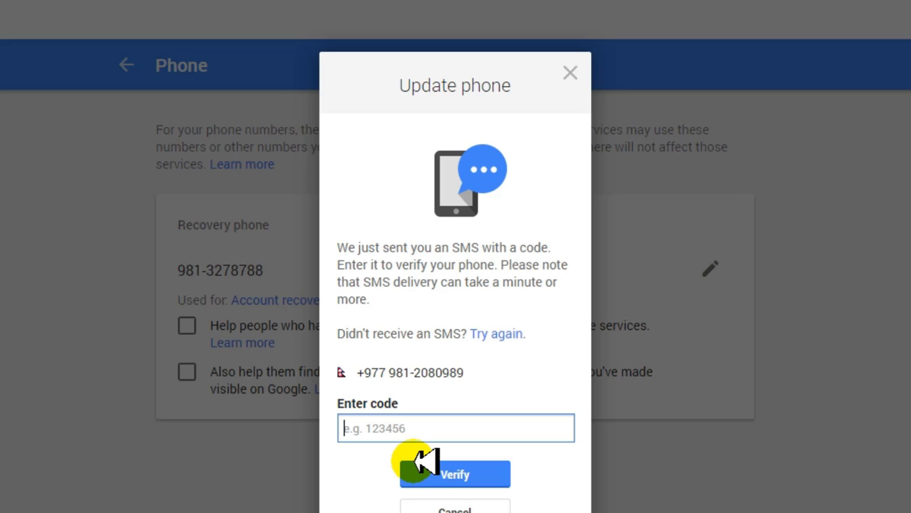
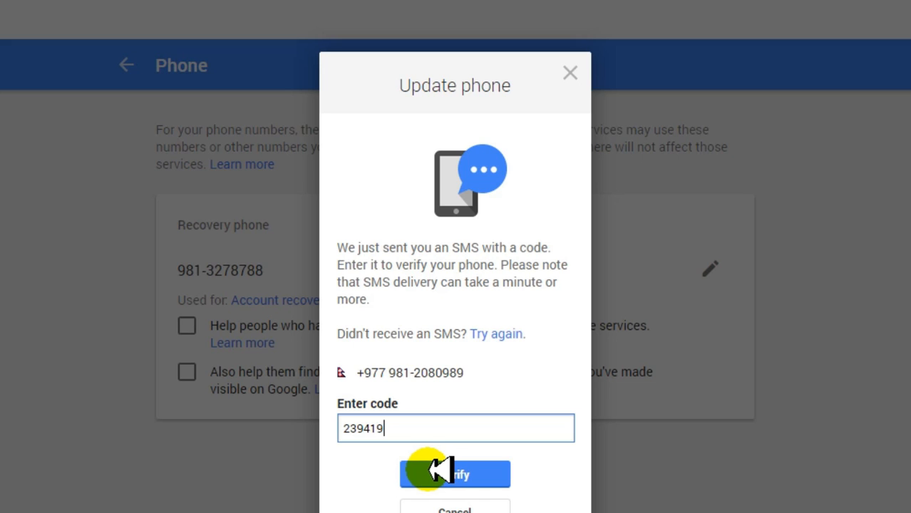
click(455, 474)
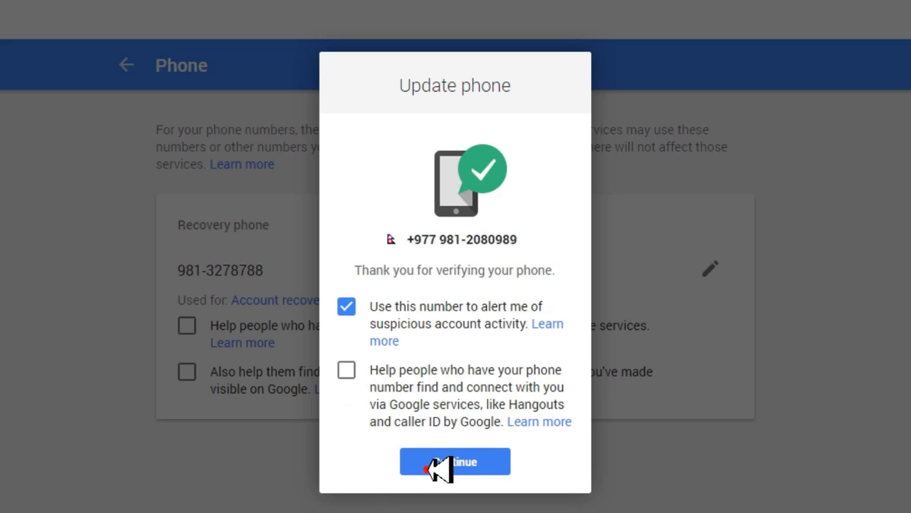
Continue past the verification confirmation to save the updated recovery number.
click(455, 462)
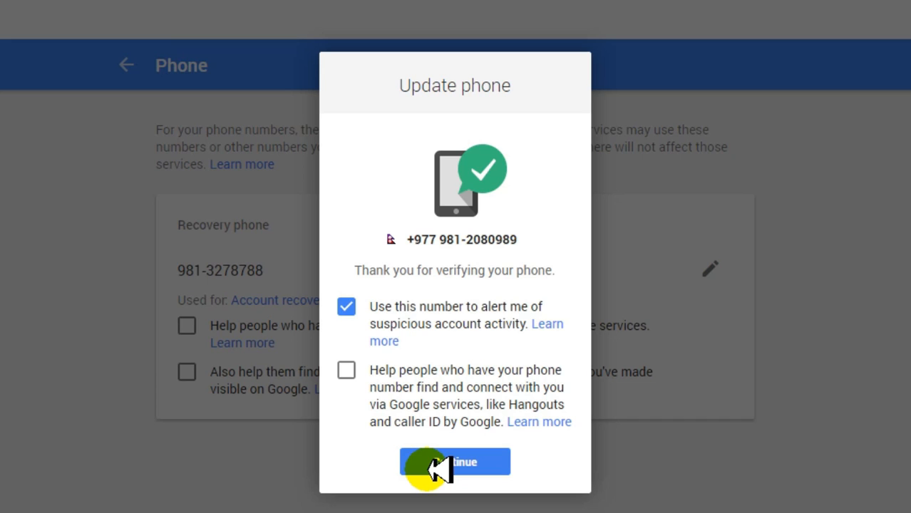
click(454, 462)
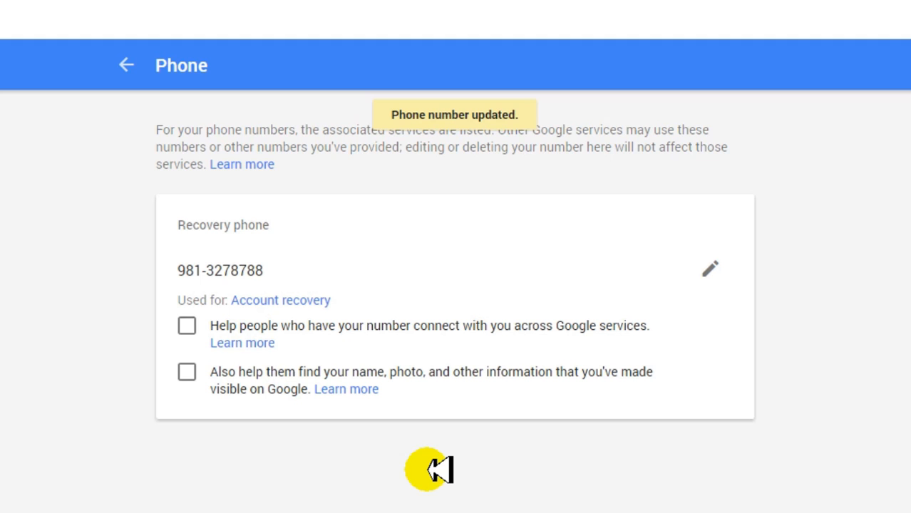